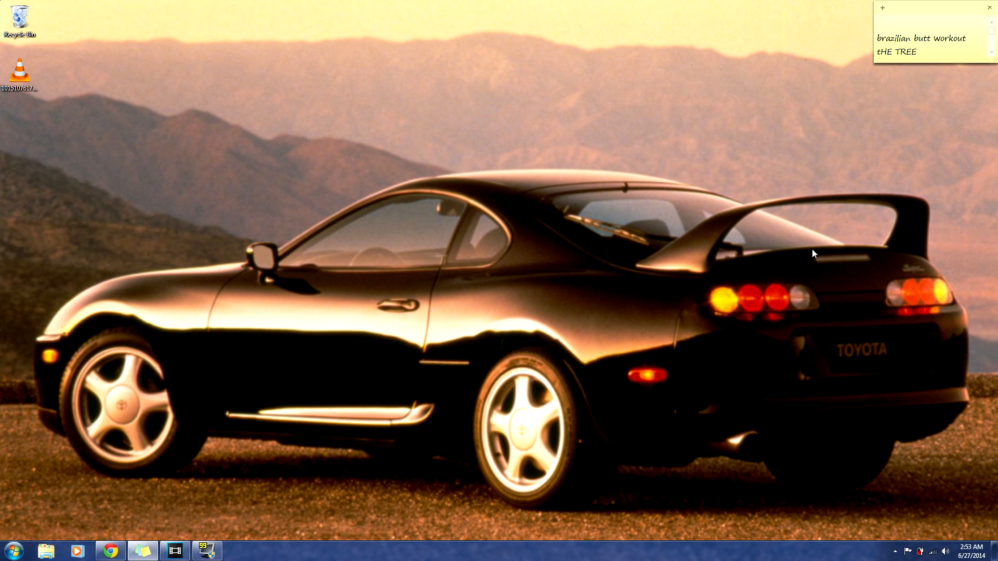
- Bring the Microsoft Xbox 360 Controller for Windows download page back into view in Chrome
click(877, 24)
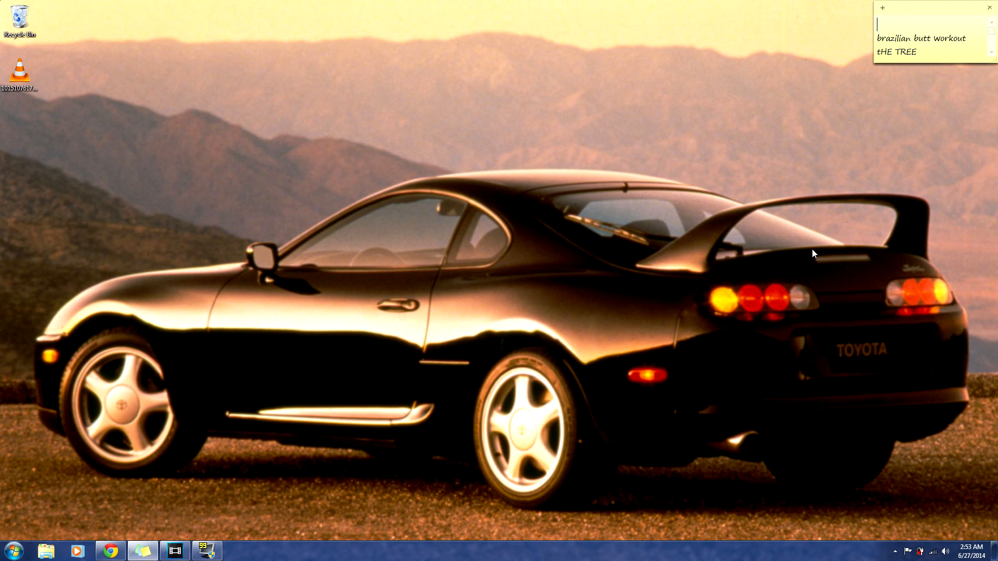
mouse_move(249, 491)
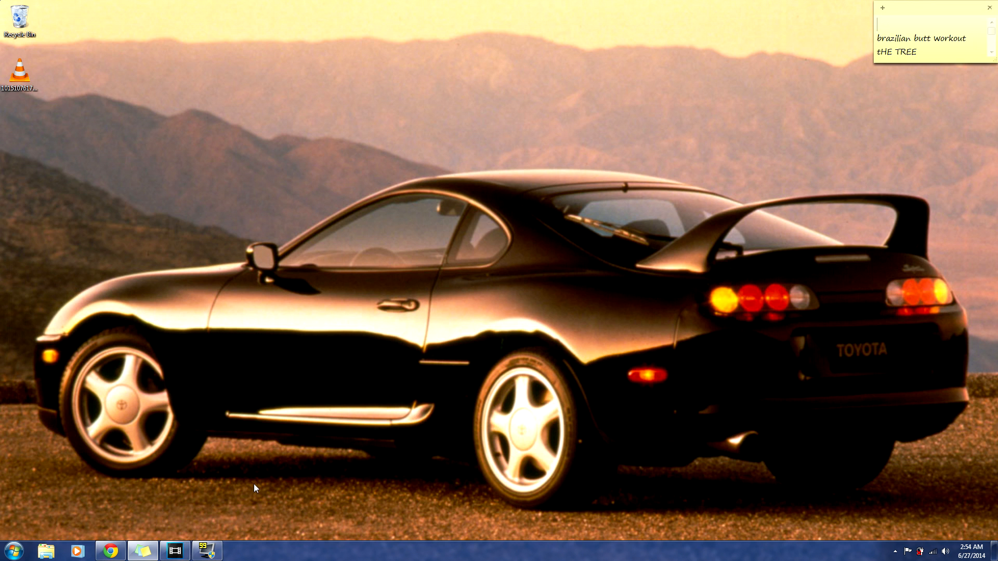
click(110, 550)
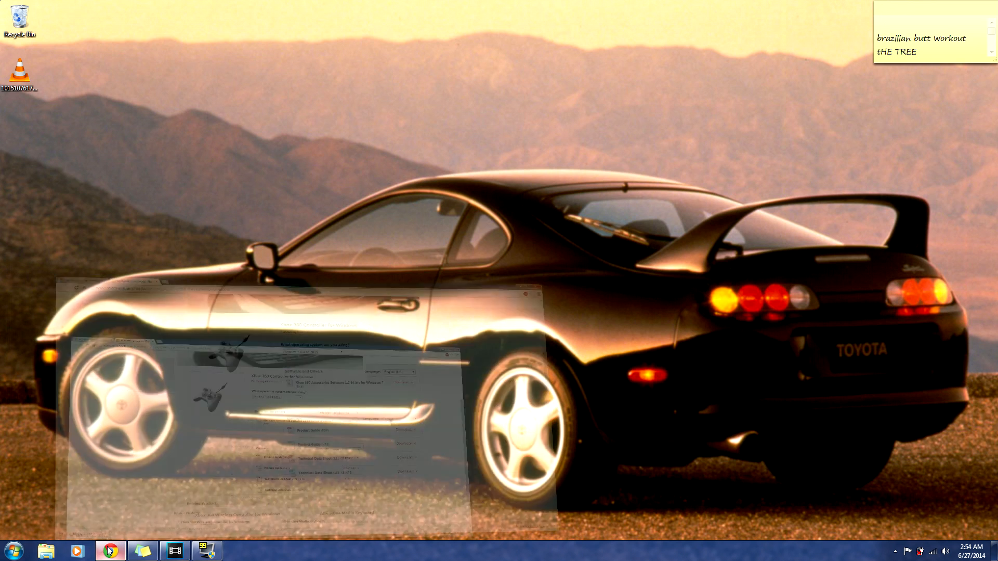
click(112, 551)
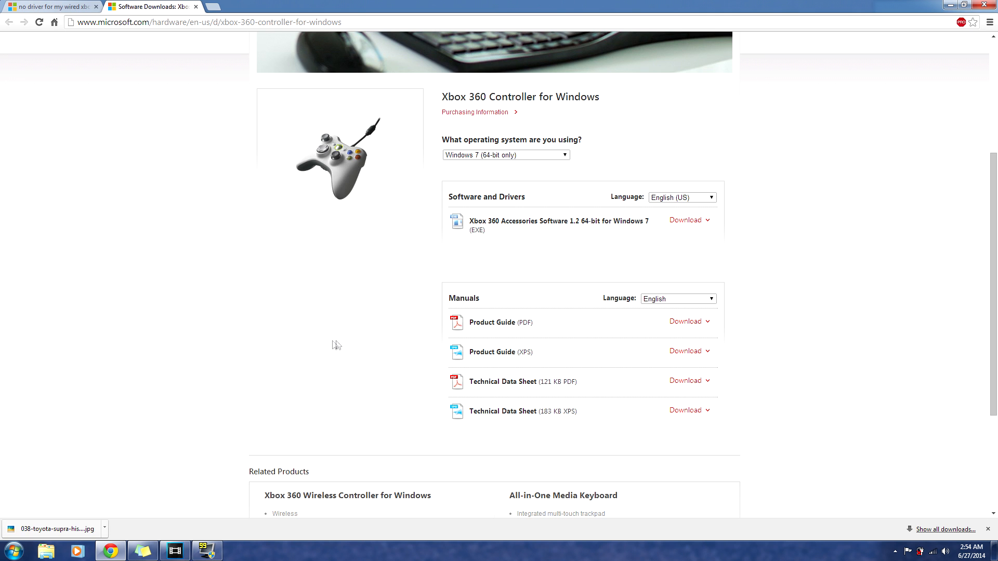
scroll(up, 3)
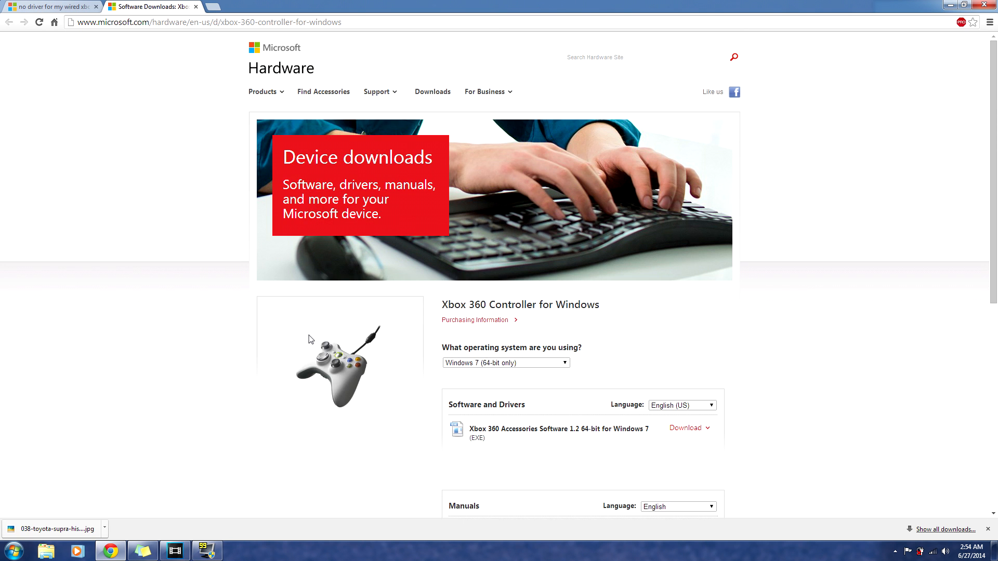
mouse_move(344, 348)
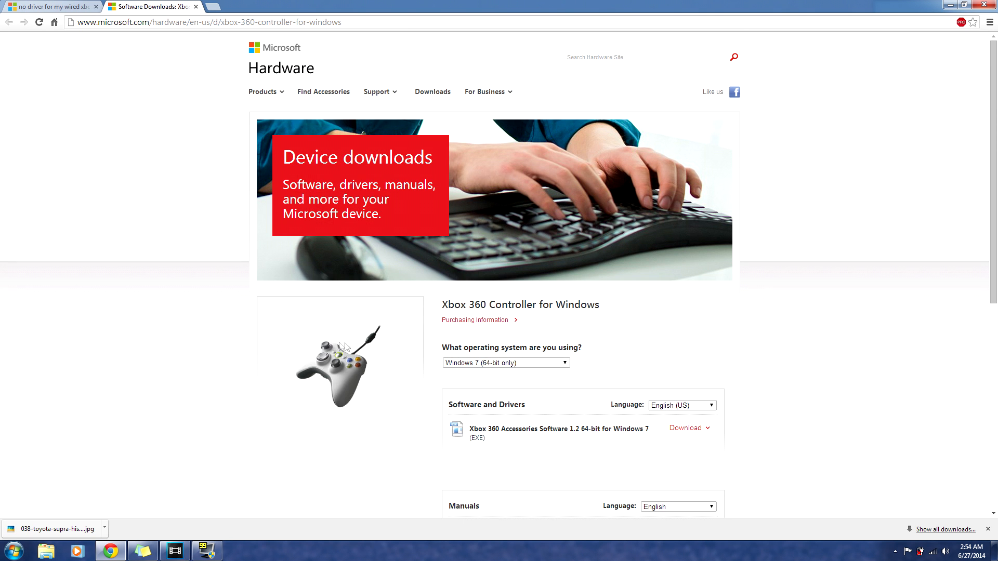
scroll(down, 3)
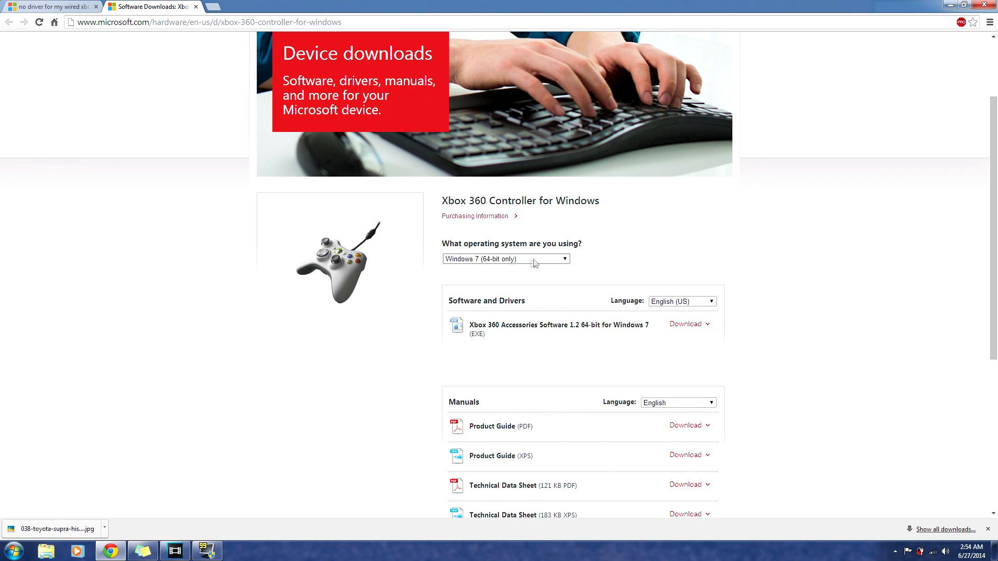
mouse_move(584, 268)
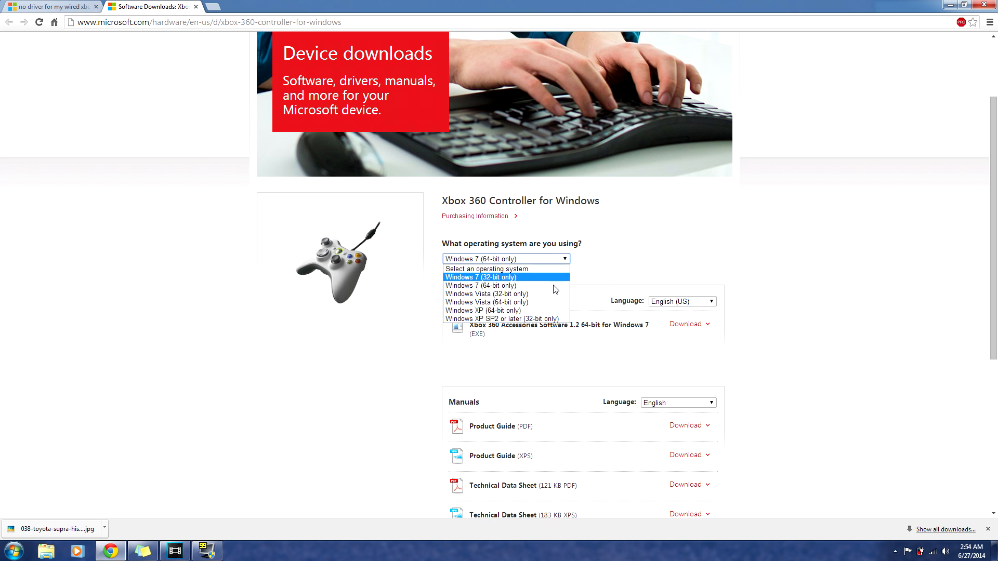
mouse_move(536, 293)
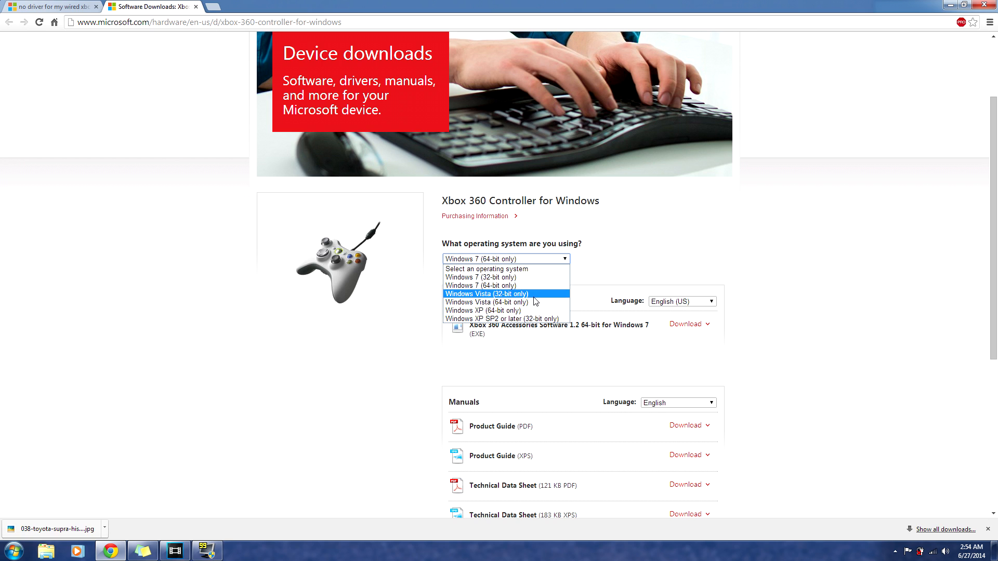
mouse_move(533, 305)
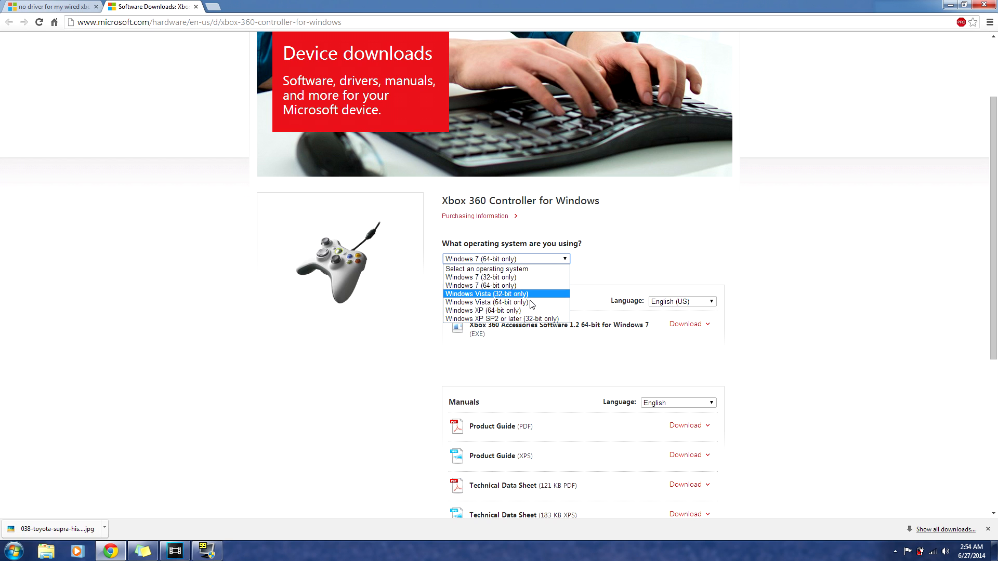
mouse_move(503, 310)
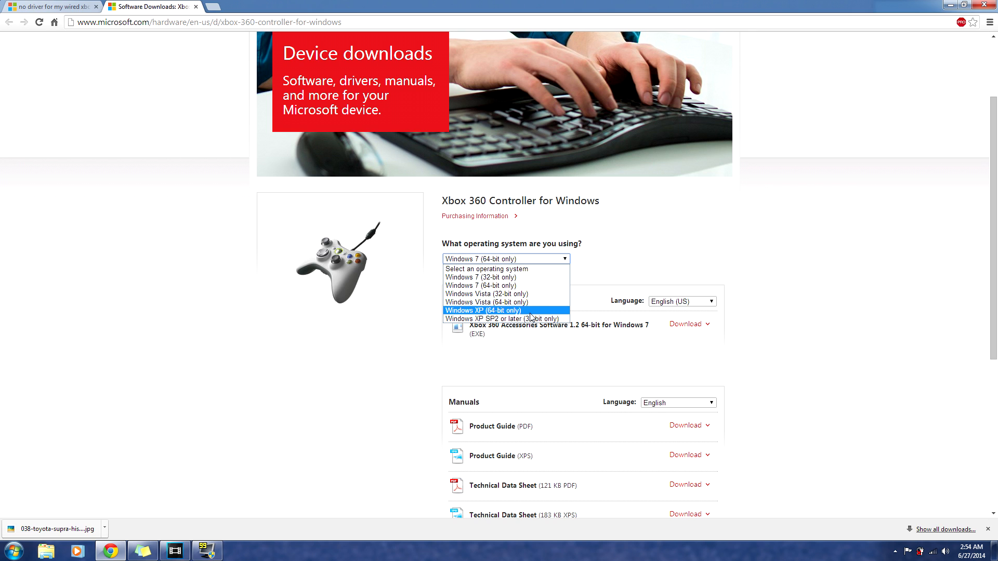
mouse_move(503, 284)
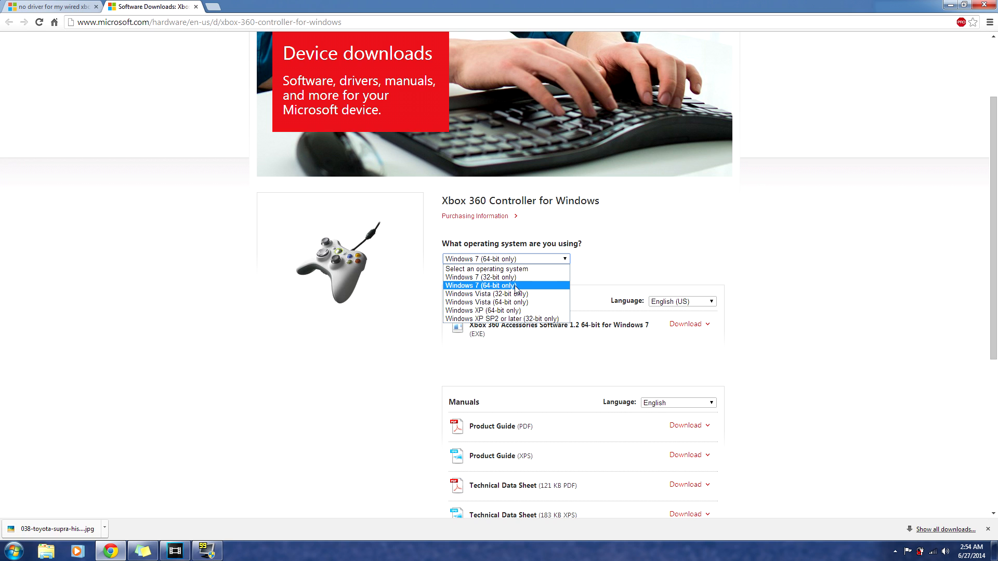
- Keep Windows 7 (64-bit only) and request the Xbox 360 Accessories Software 1.2 download
click(505, 285)
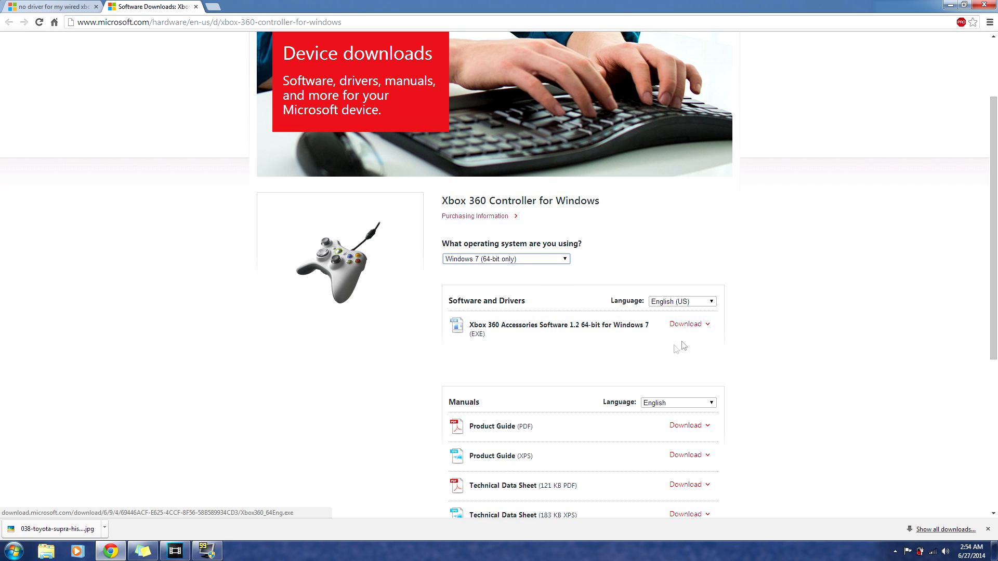
mouse_move(691, 331)
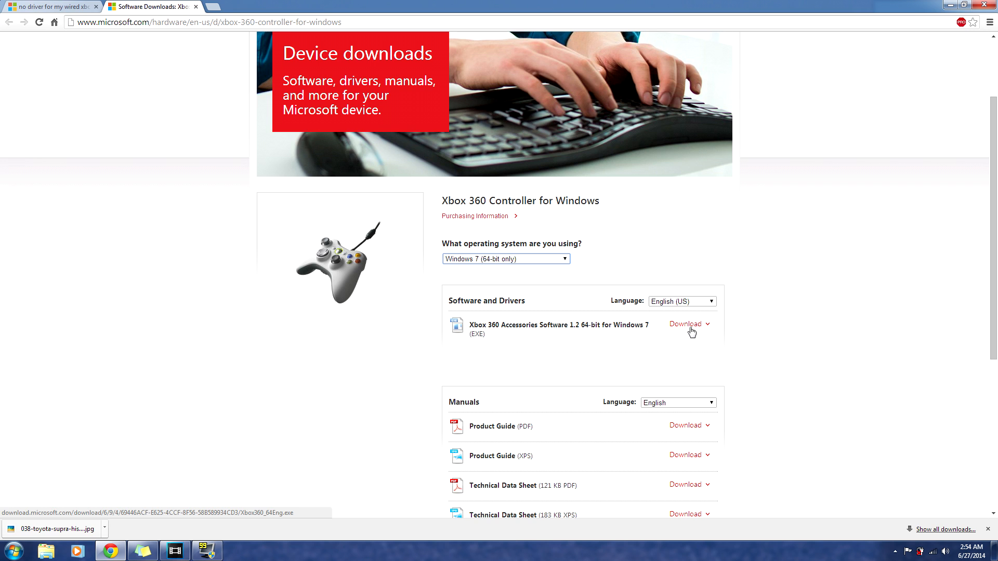
click(684, 324)
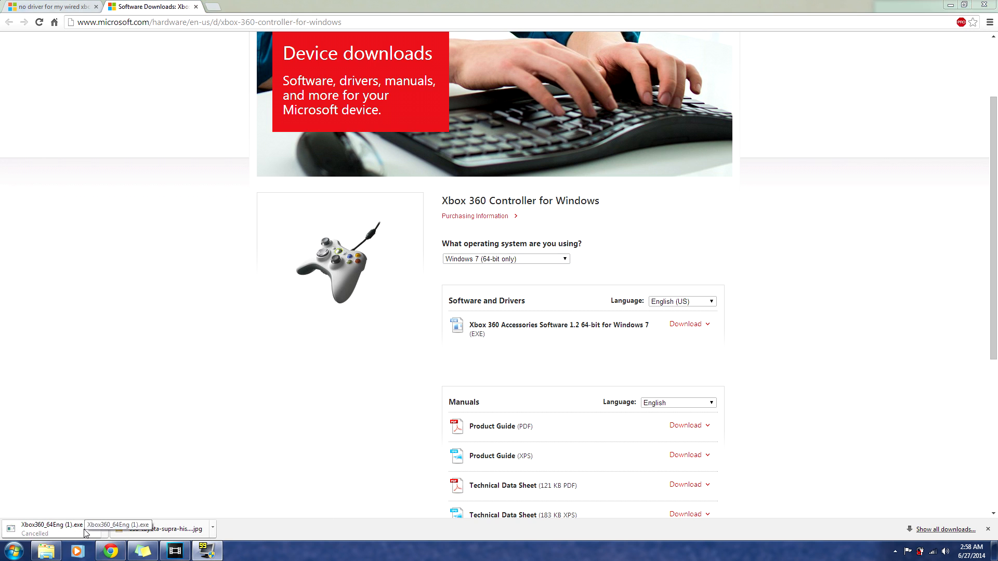
mouse_move(168, 458)
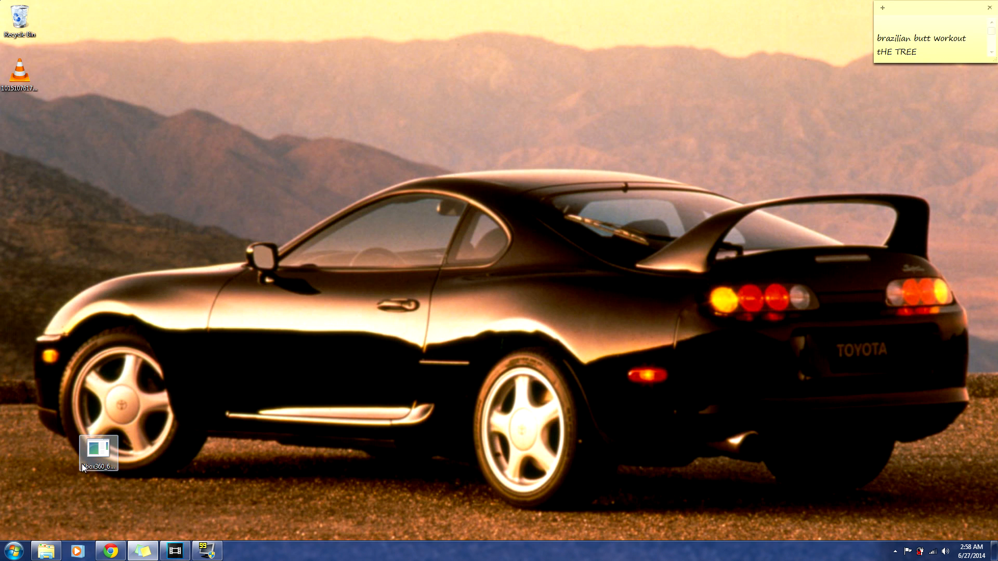
double_click(97, 446)
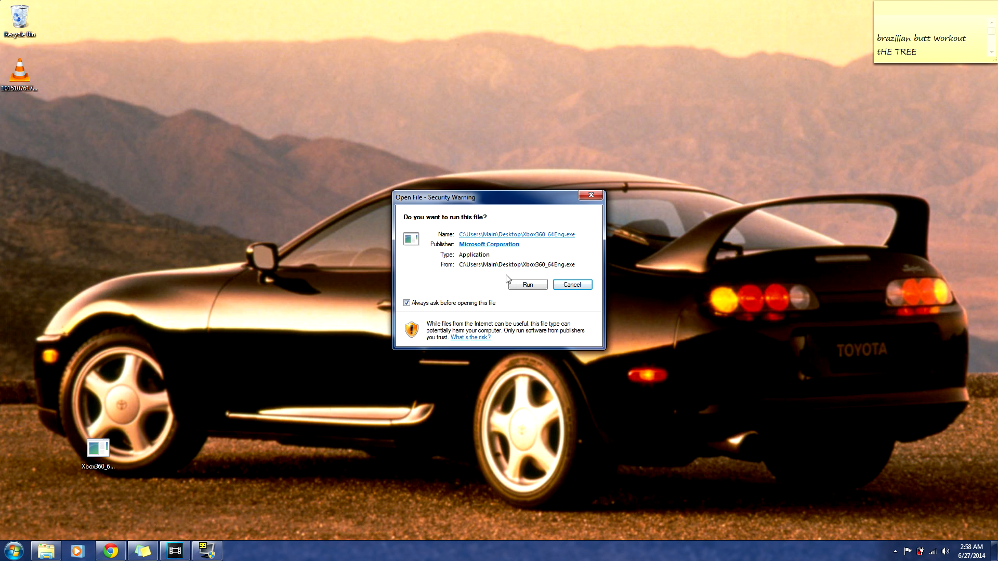
click(527, 285)
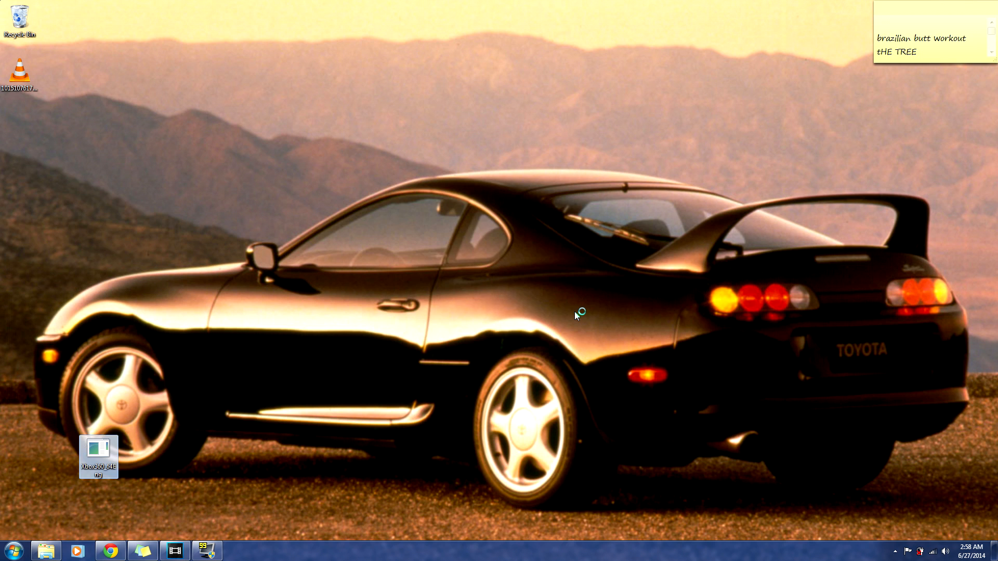
double_click(98, 452)
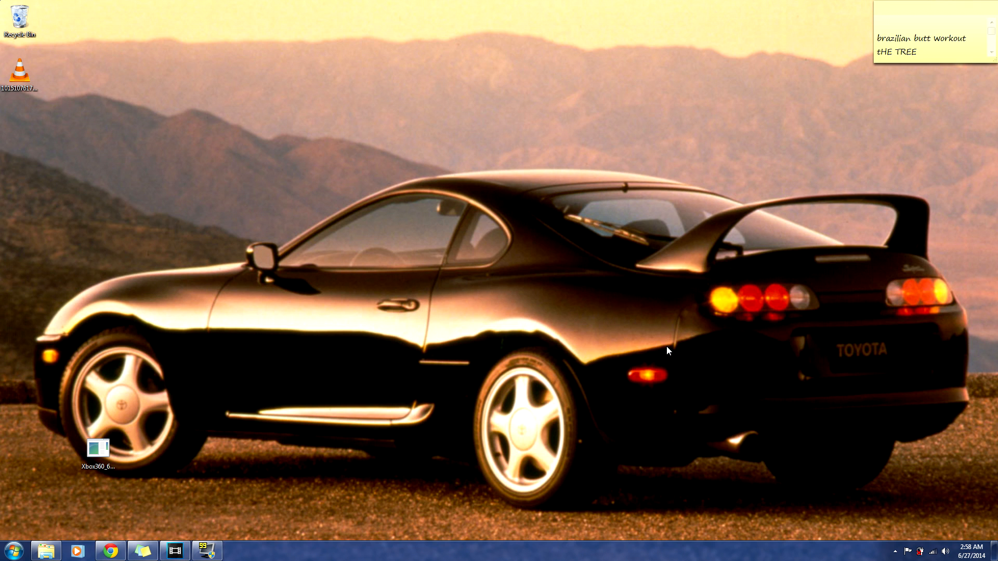
- Launch the Xbox 360 Accessories setup and accept its license agreement
double_click(97, 444)
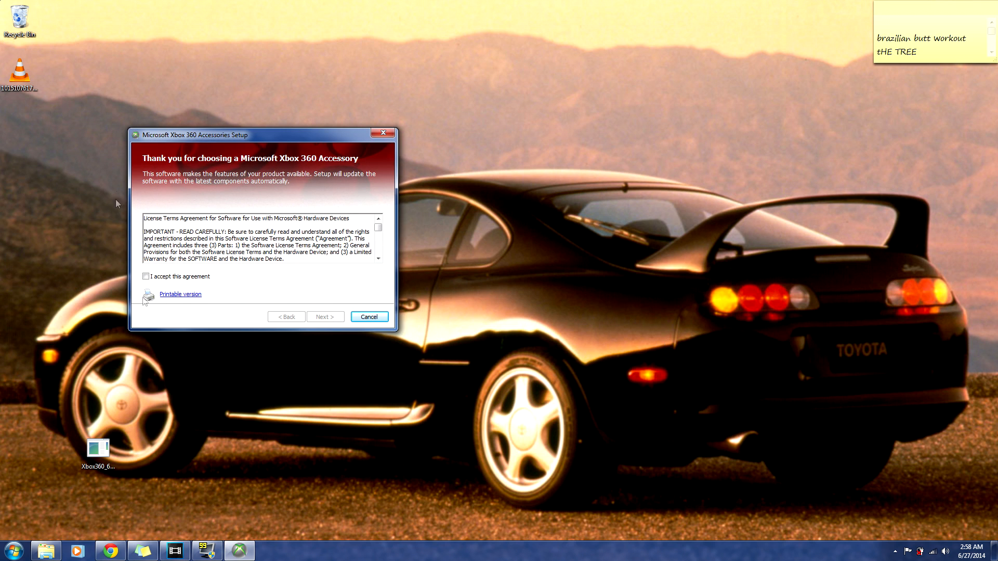
click(325, 317)
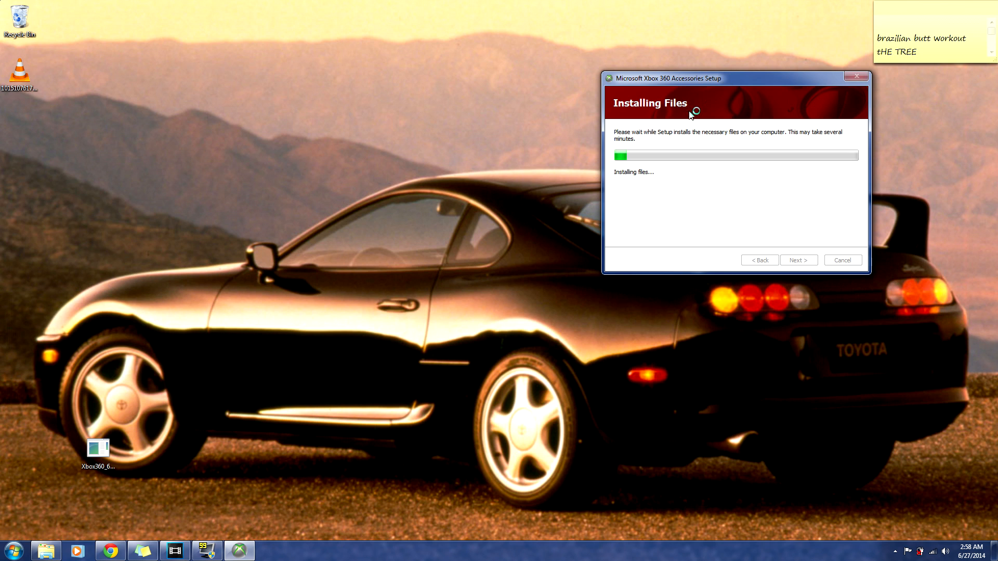
mouse_move(772, 350)
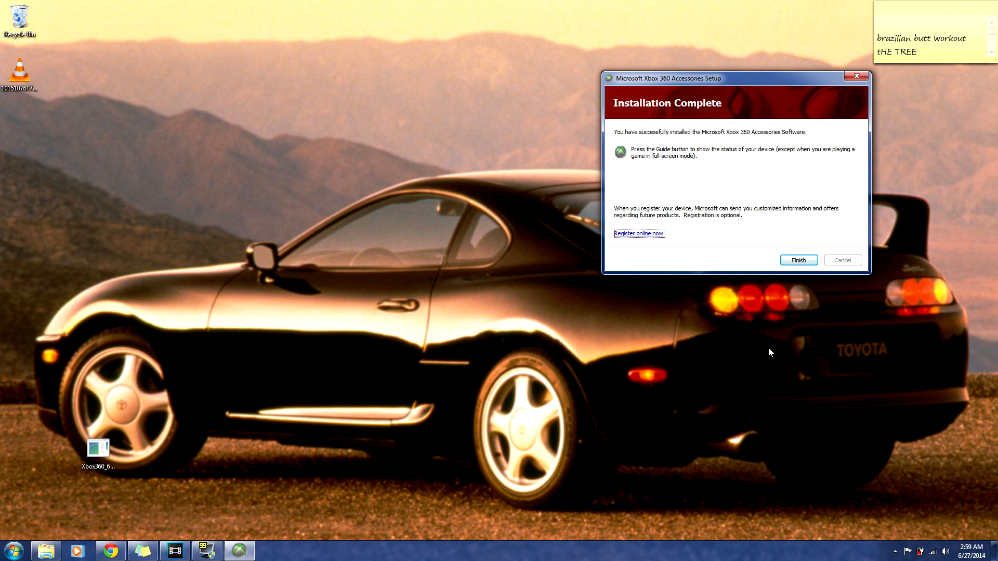
mouse_move(798, 260)
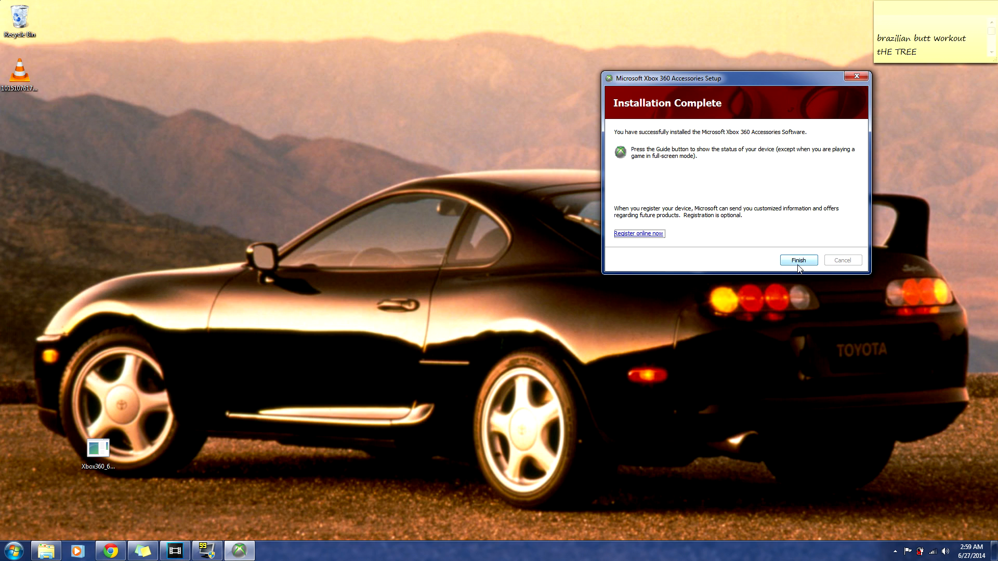
mouse_move(846, 277)
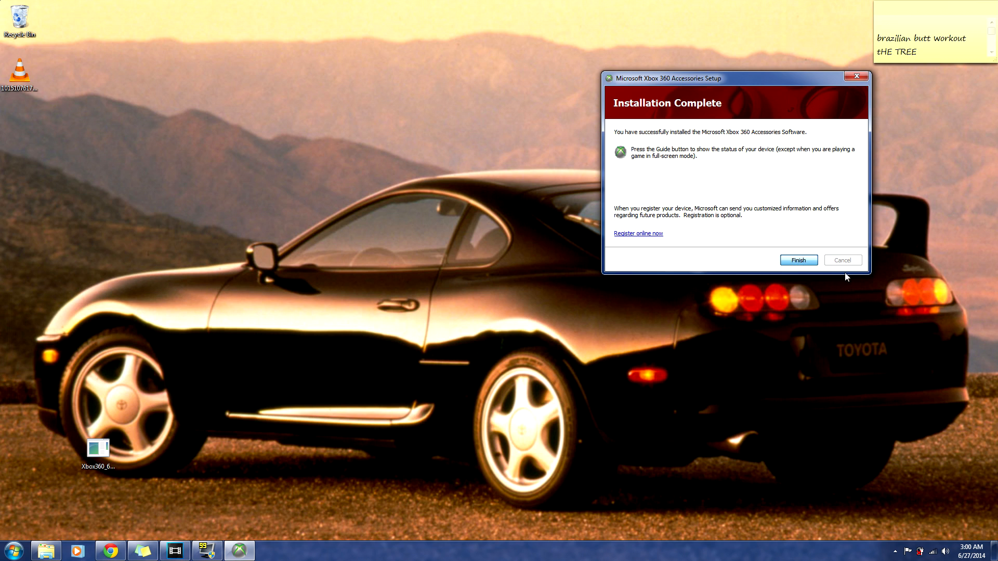
mouse_move(861, 301)
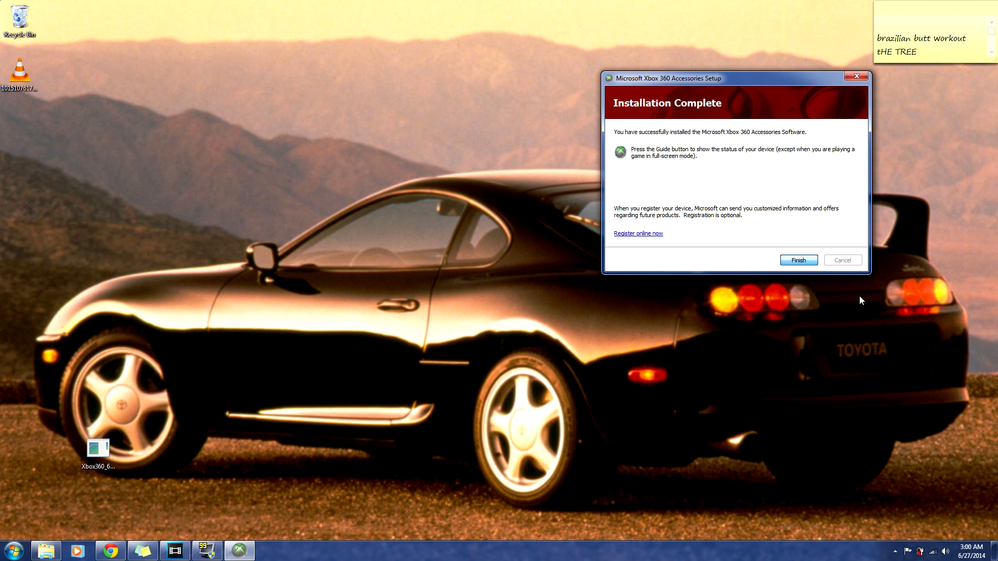
mouse_move(749, 338)
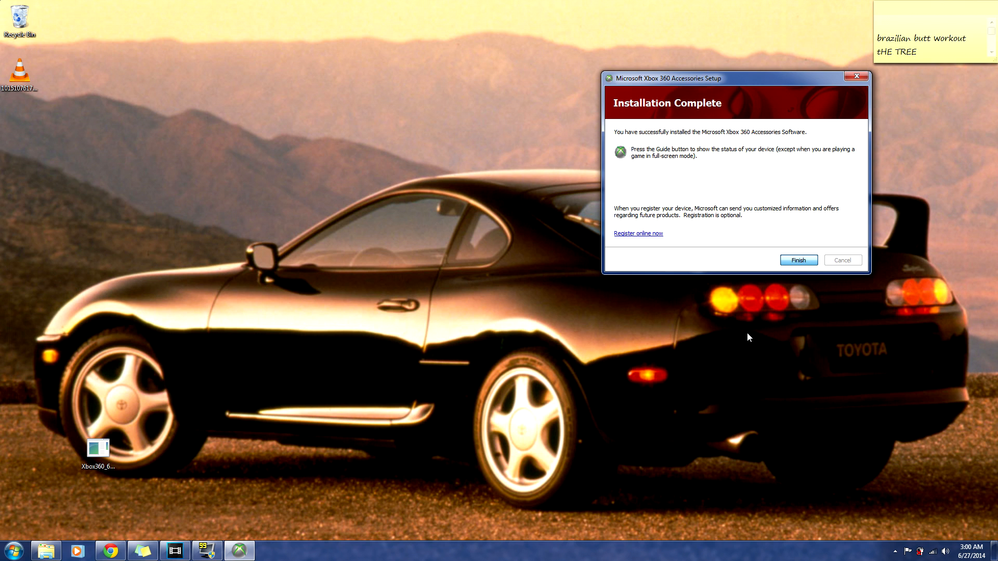
- Finish the completed Accessories installer and bring up the Start menu
click(797, 259)
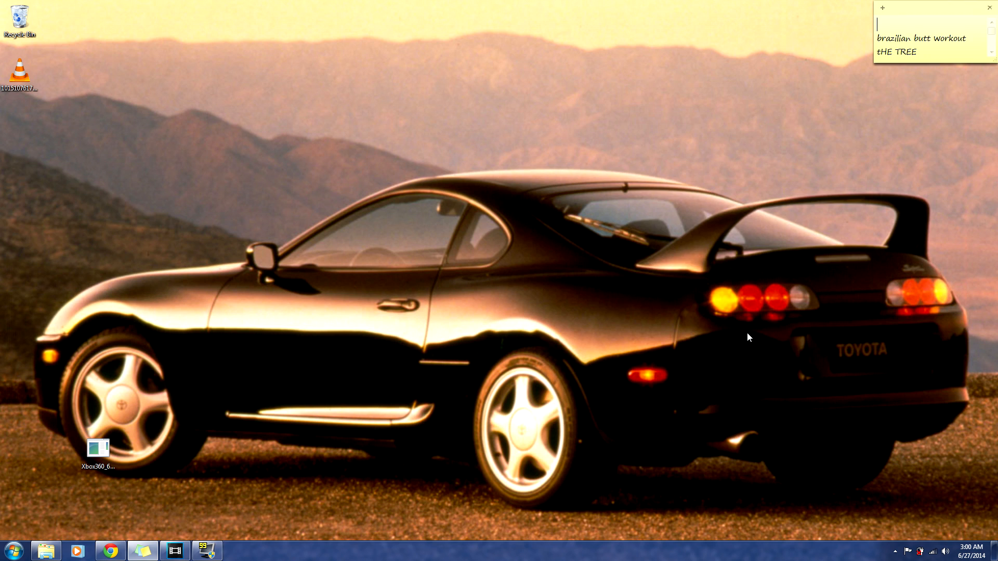
mouse_move(583, 249)
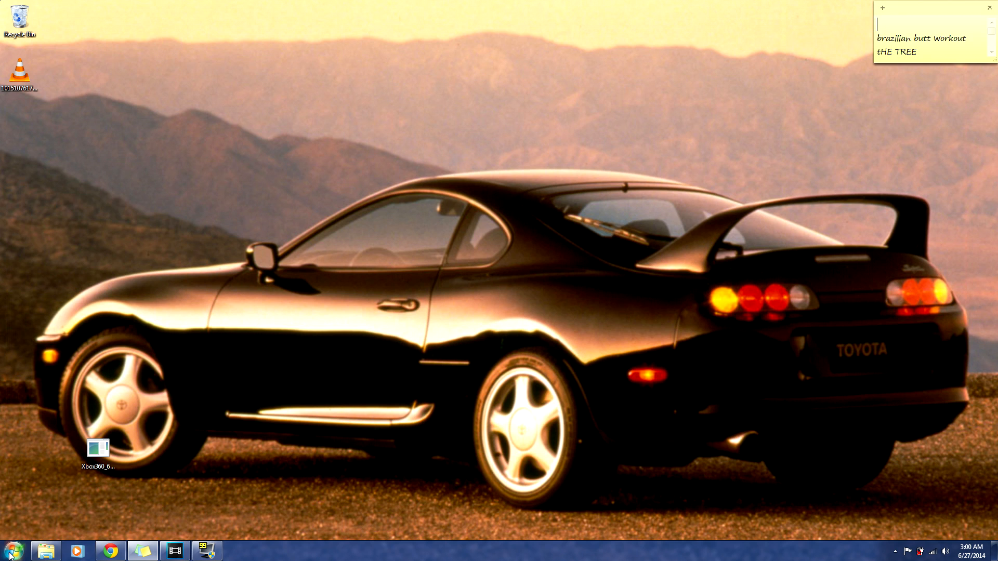
click(10, 550)
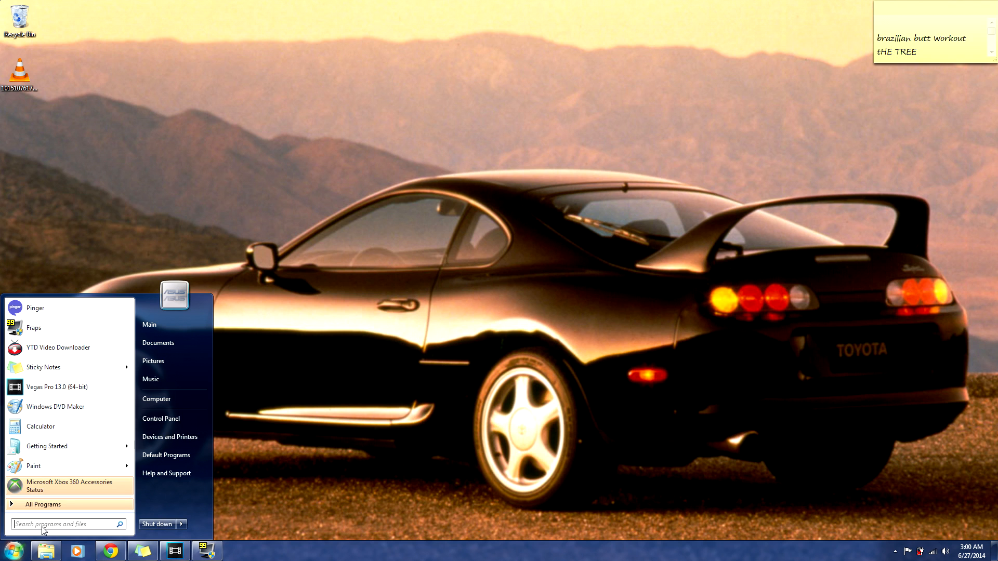
- Search for devmgmt.msc from the Start menu to launch Device Manager
text(dev)
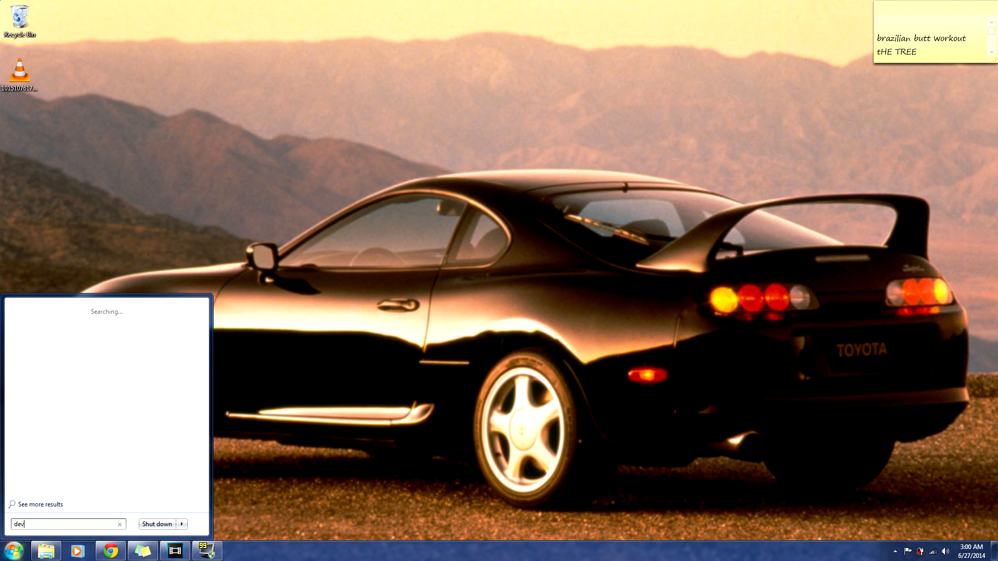
text(mg)
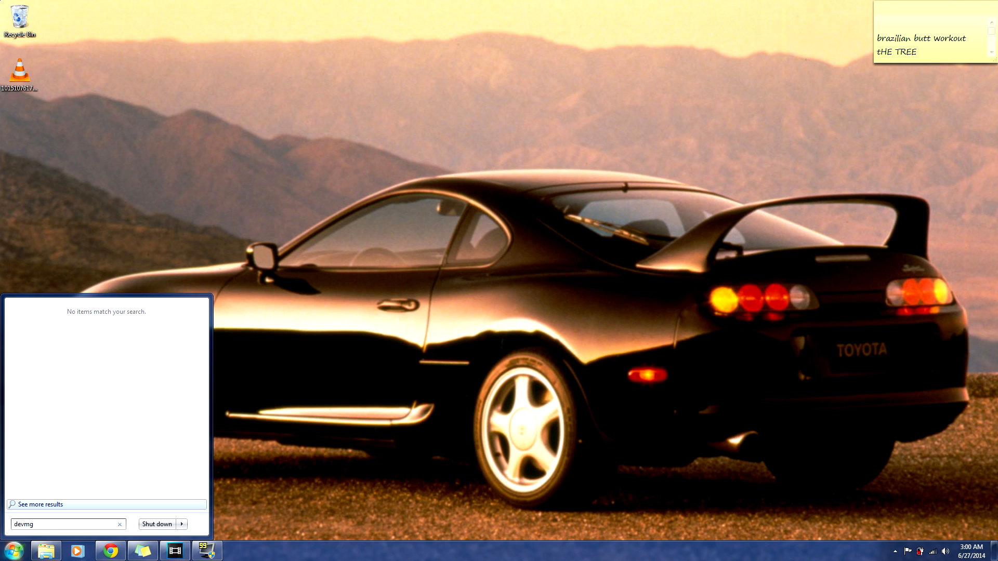
text(mt.)
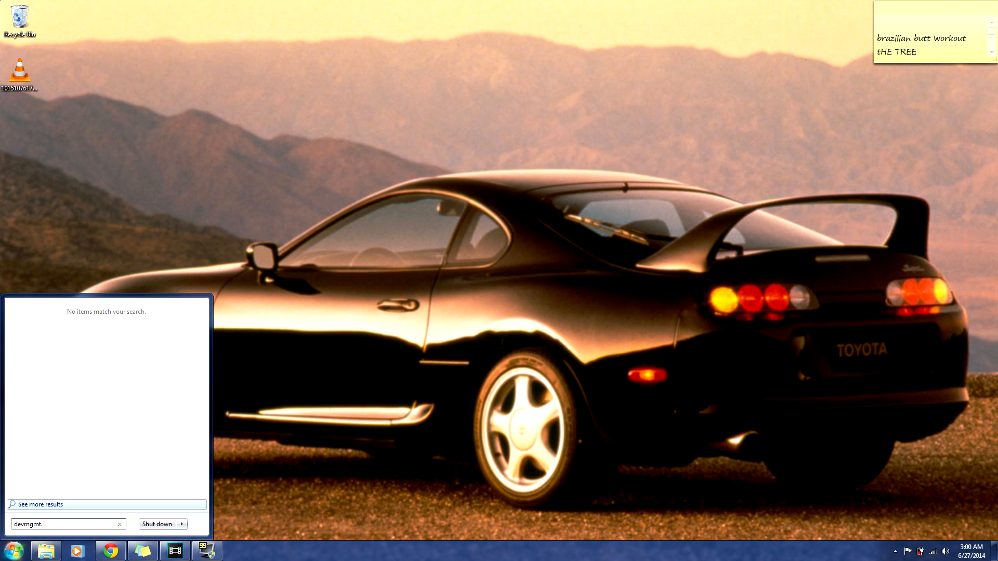
text(msc)
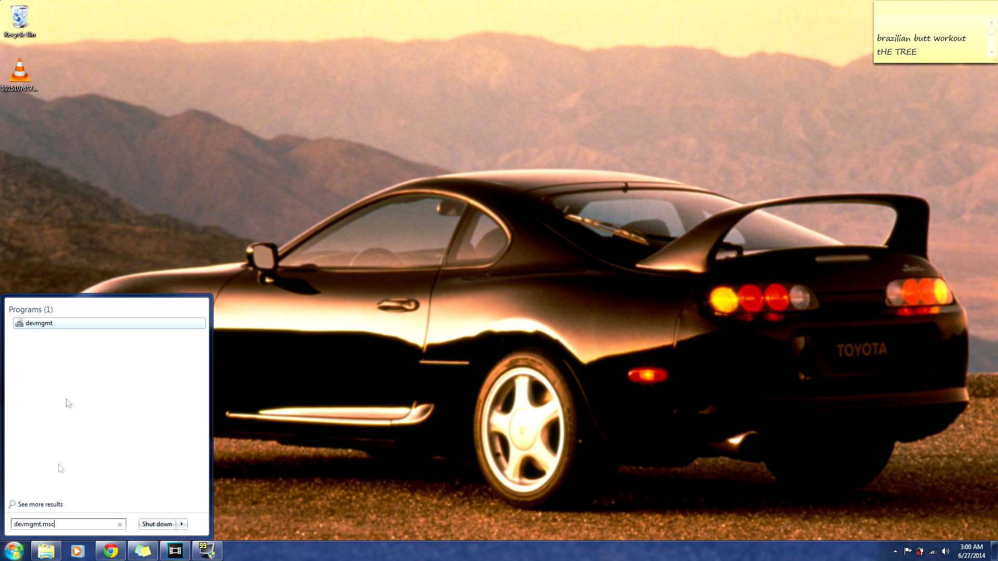
mouse_move(44, 323)
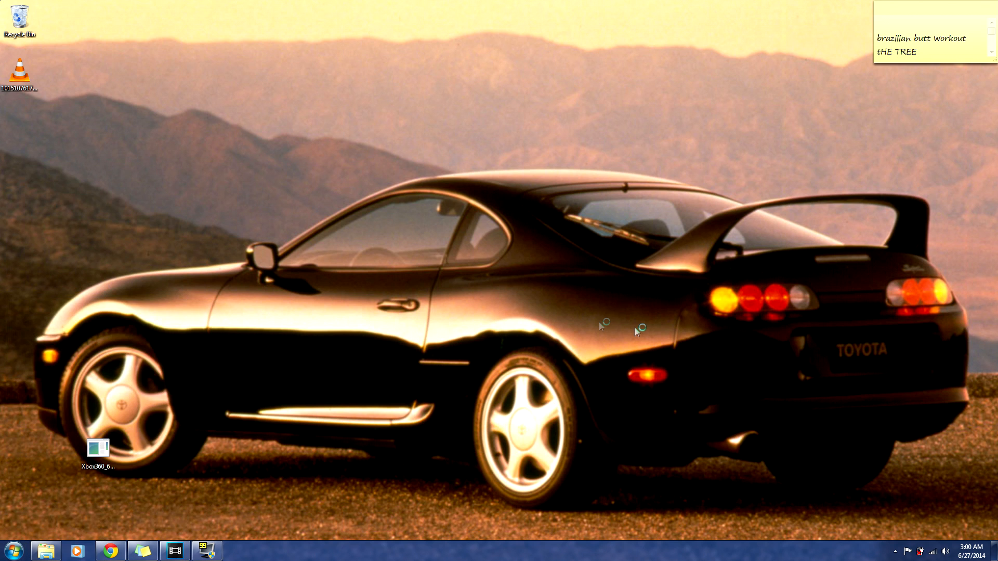
mouse_move(730, 304)
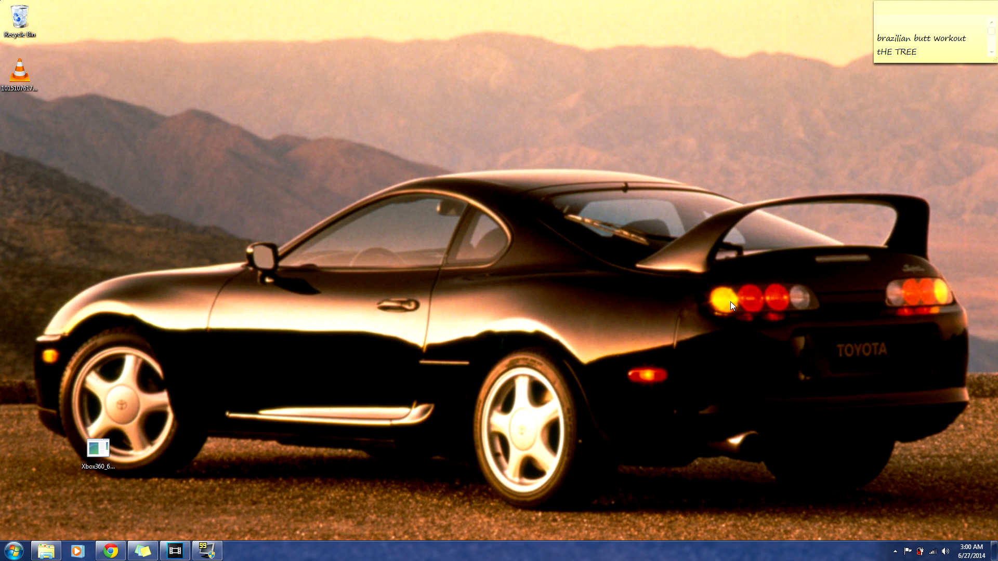
click(239, 550)
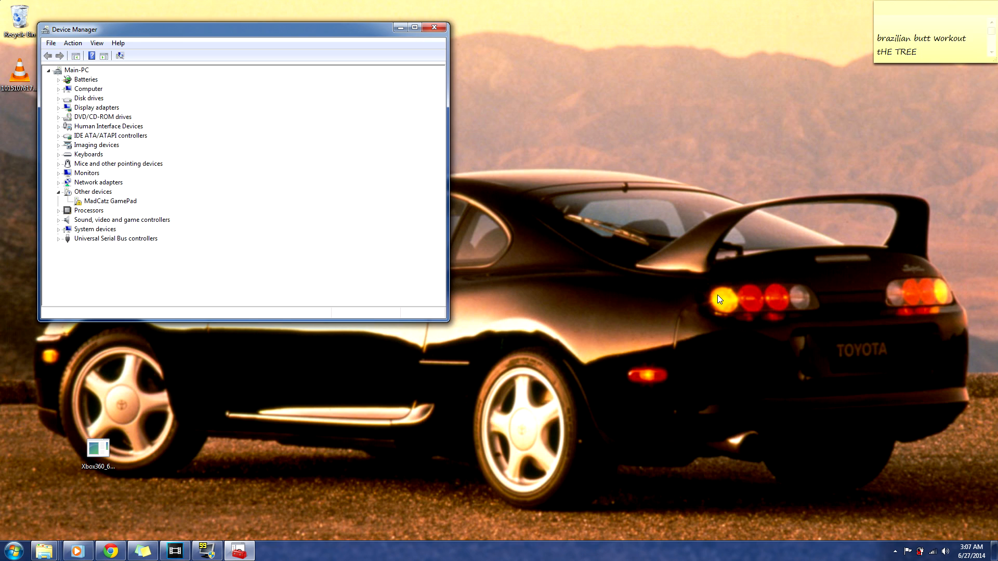
mouse_move(110, 208)
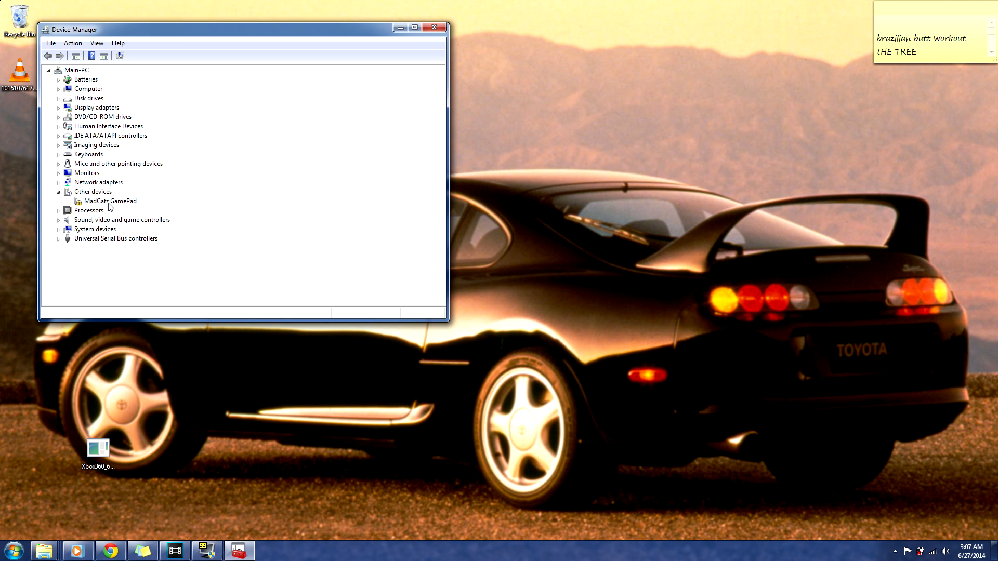
mouse_move(129, 207)
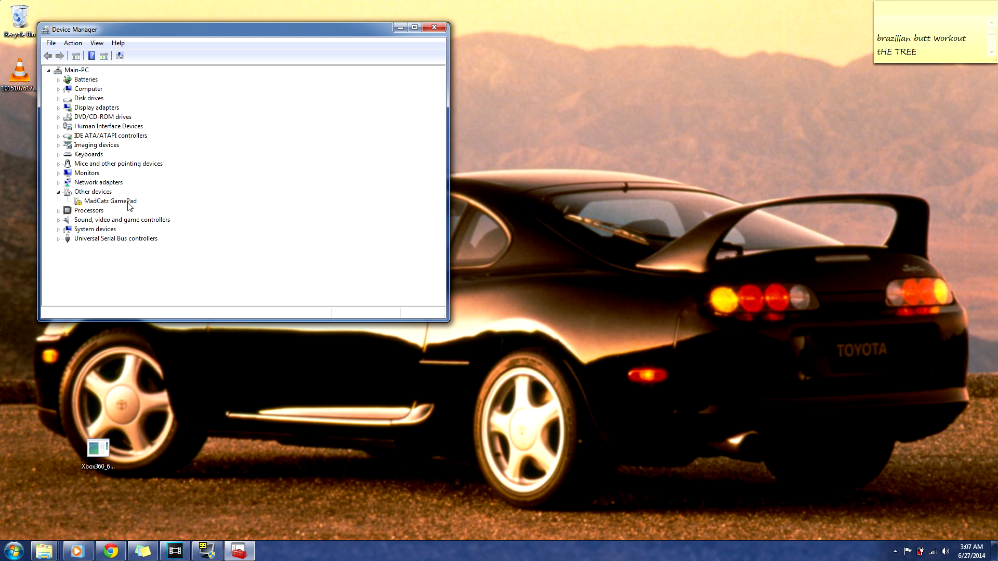
mouse_move(108, 210)
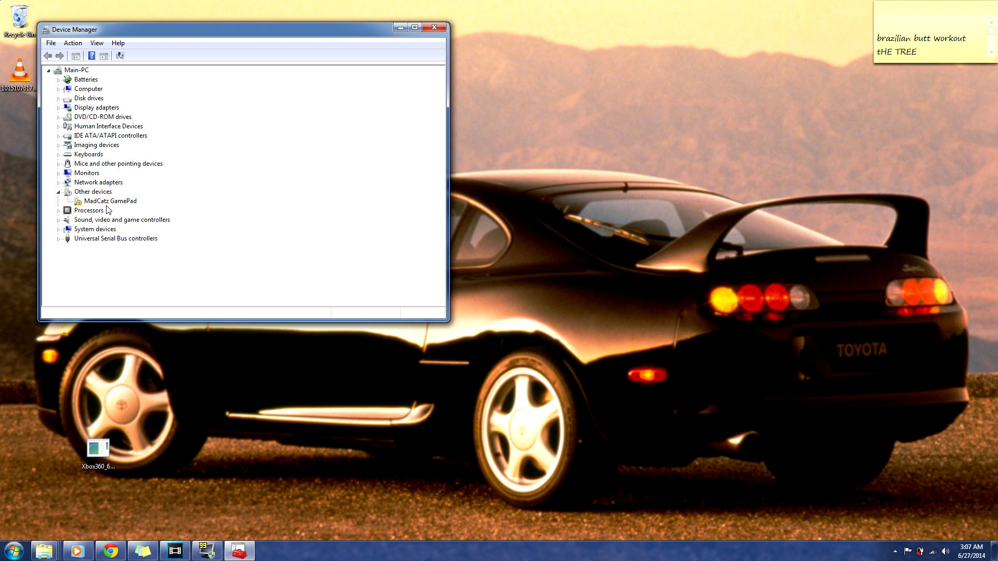
- From the MadCatz GamePad's Driver properties, start Update Driver Software
double_click(111, 200)
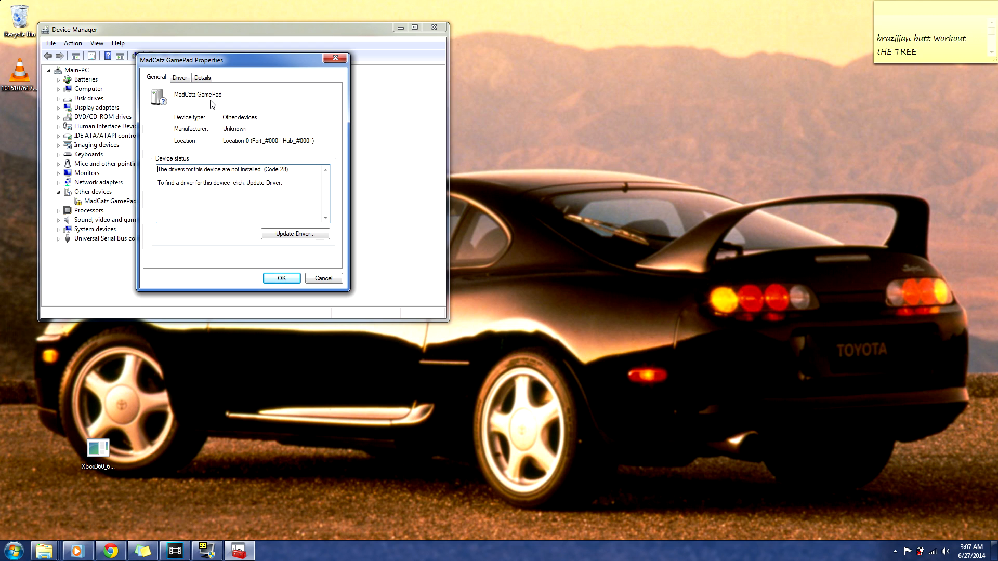
click(180, 77)
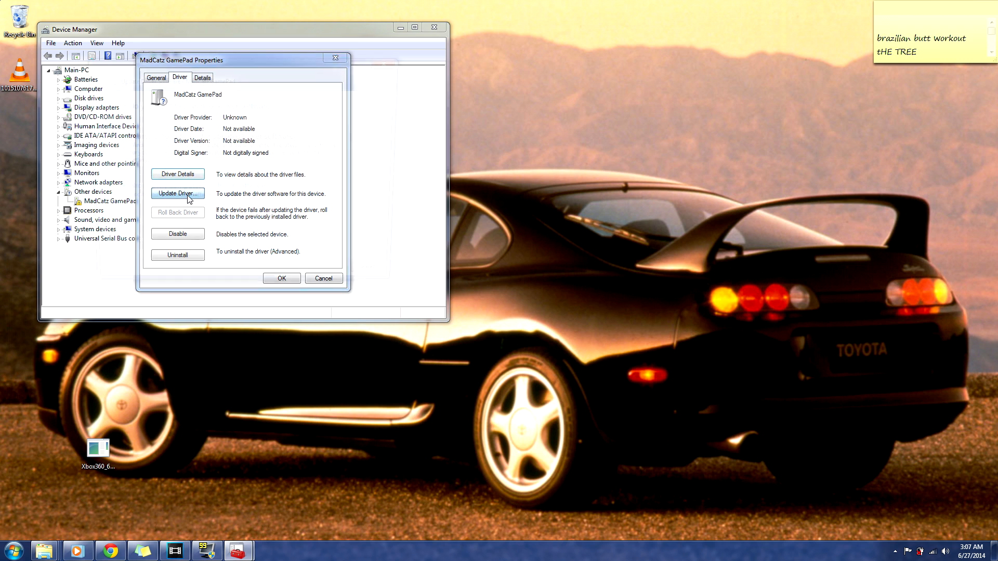
click(177, 194)
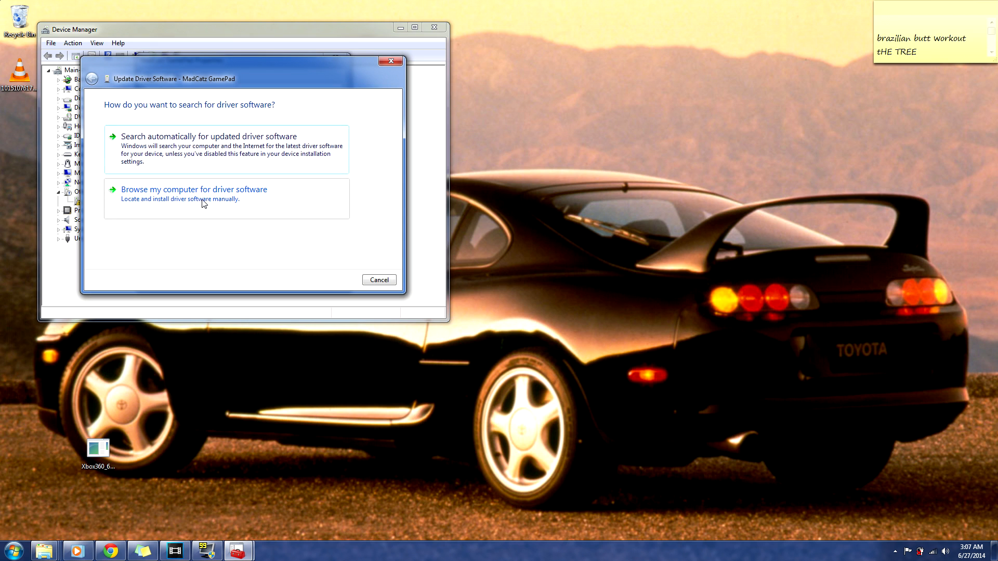
- Pick Xbox 360 Controller for Windows 2.1.0.1349 from the computer's installed drivers and proceed
click(193, 189)
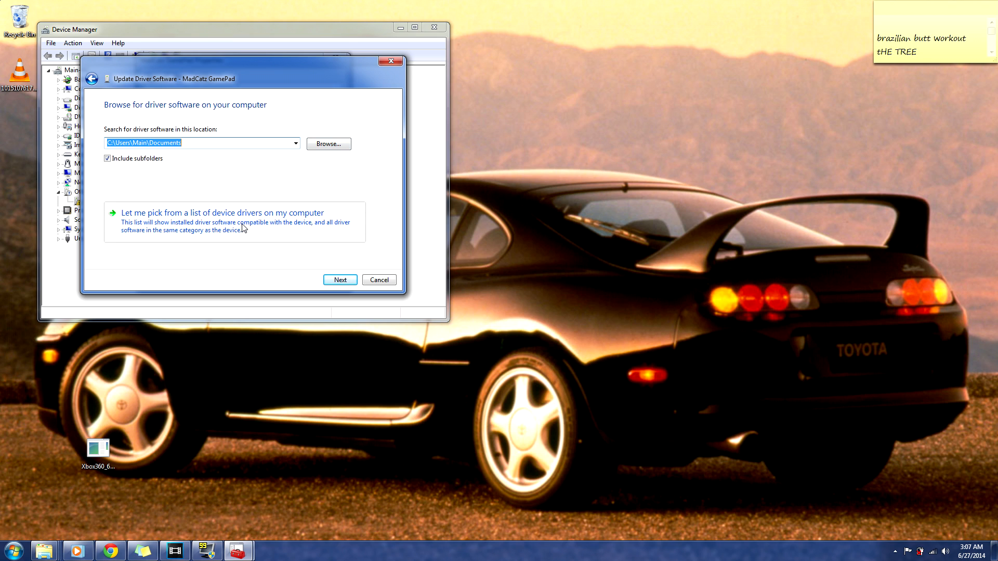
click(221, 212)
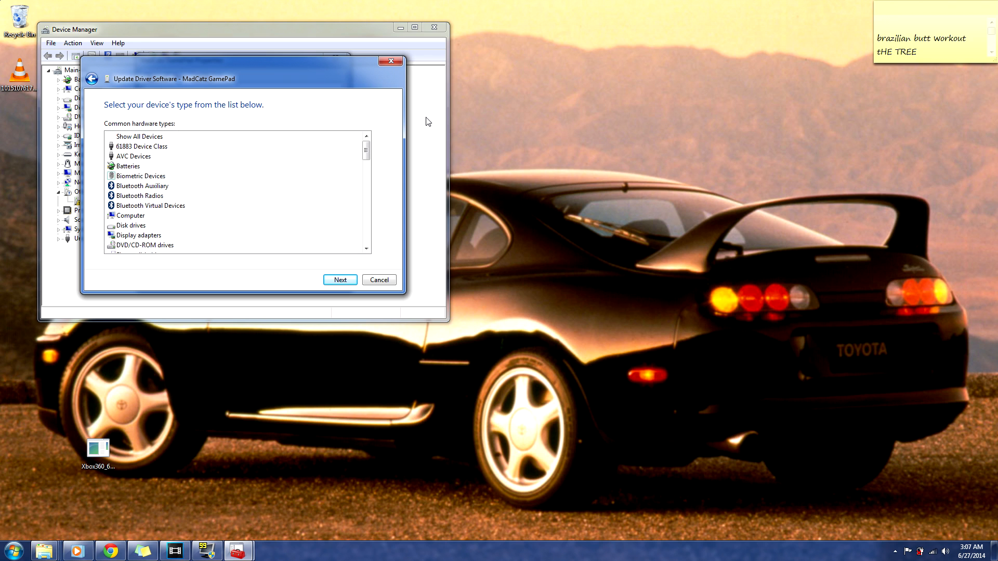
scroll(down, 3)
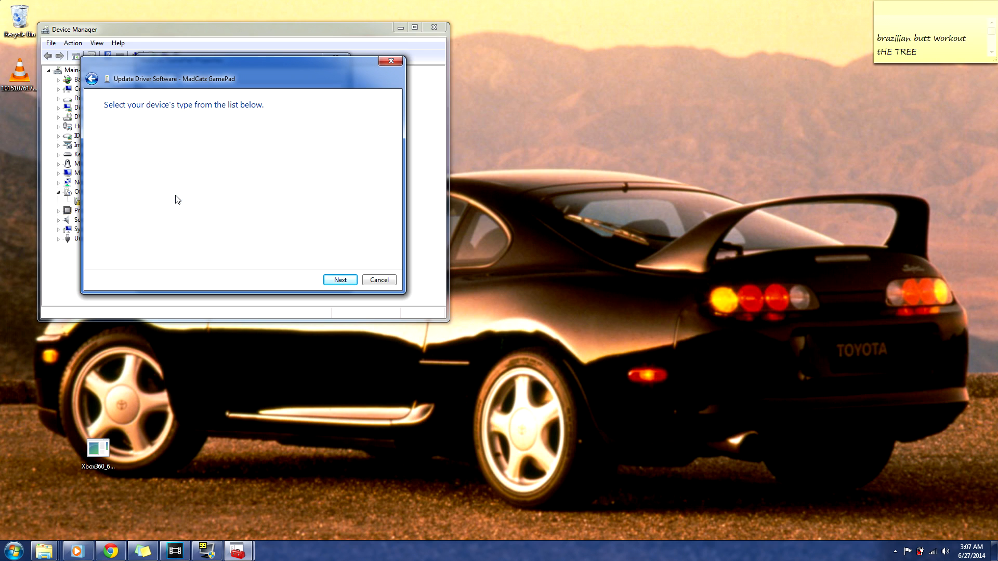
click(340, 280)
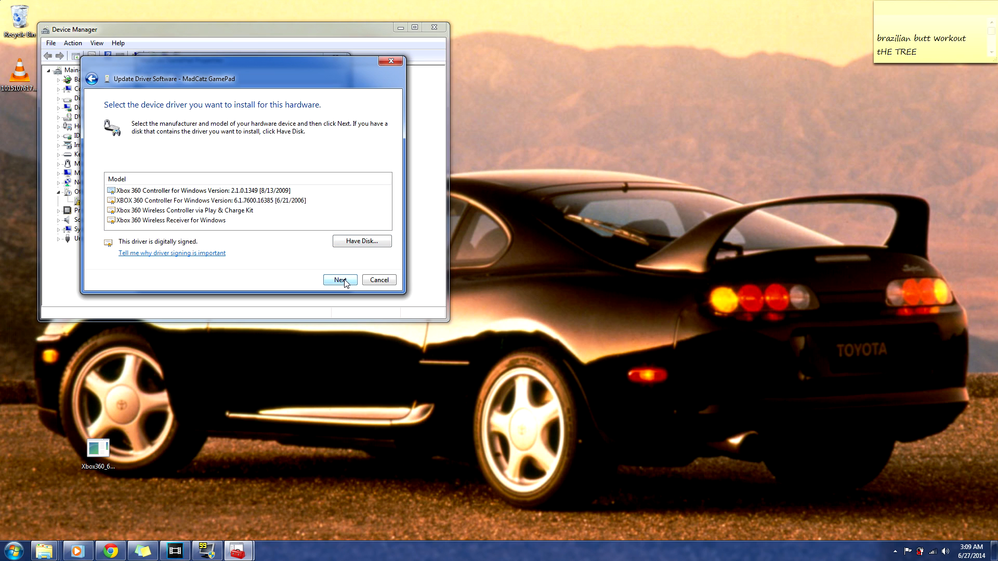
click(339, 279)
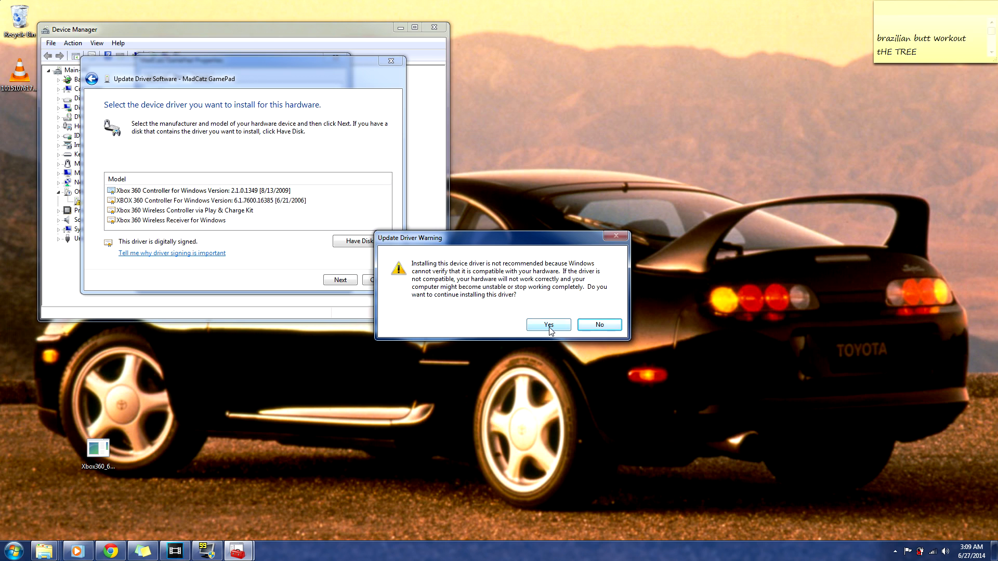
- Confirm the driver warning, dismiss the success summary and close the gamepad's Properties
click(546, 324)
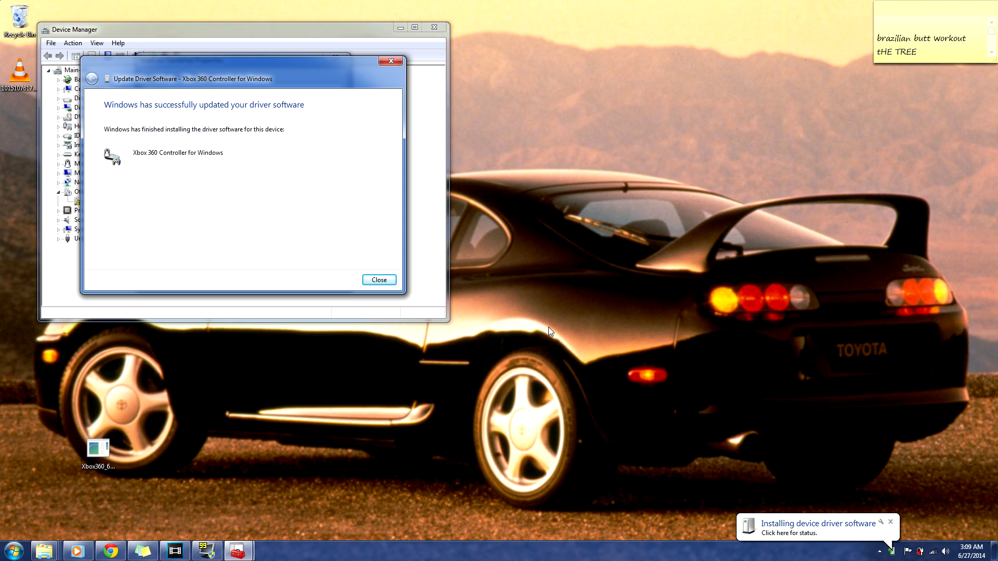
mouse_move(320, 287)
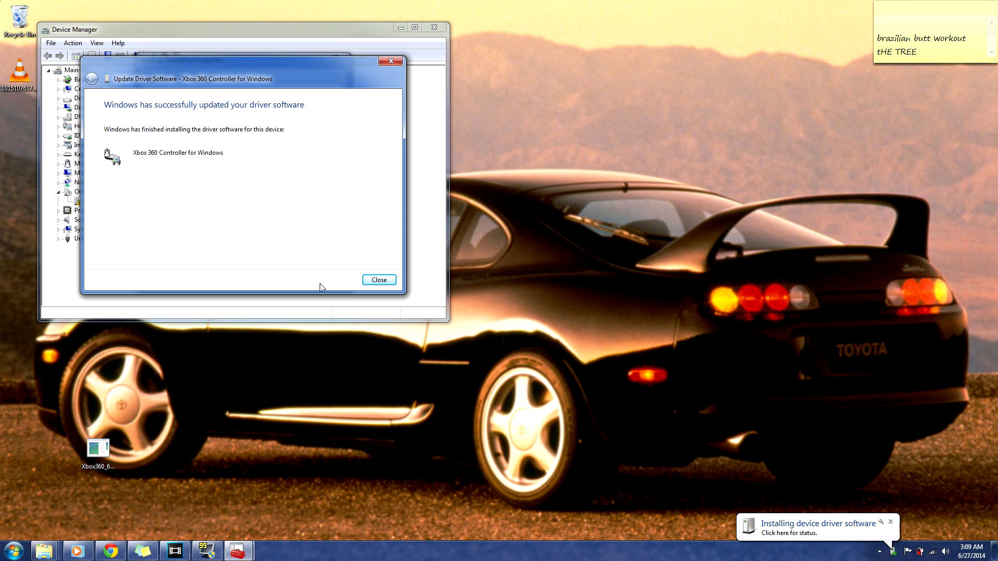
click(378, 279)
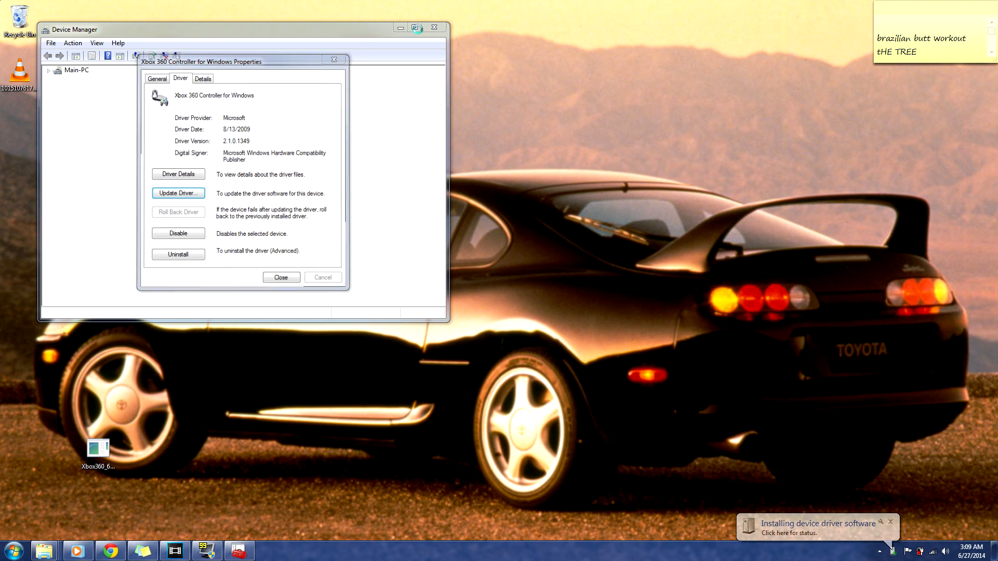
click(279, 277)
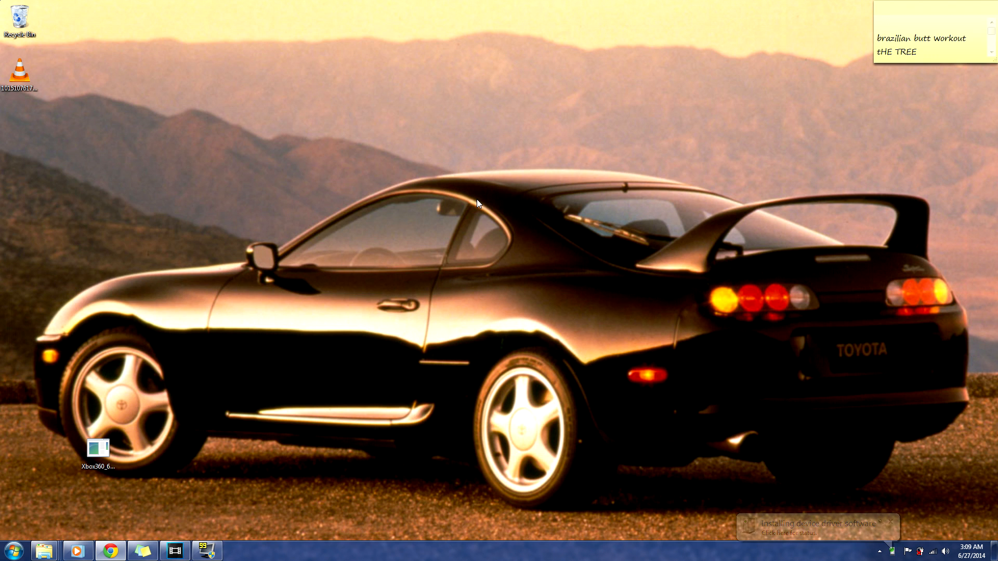